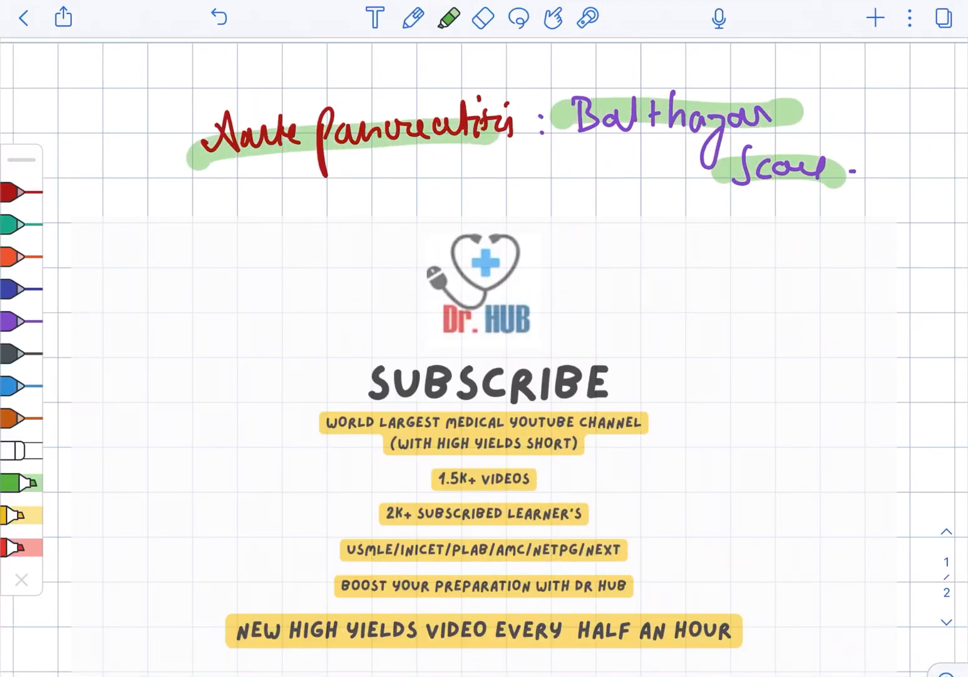
- Write CT under the title, list grades A–E, noting A normal and B diffuse enlargement
{"action": "left_click", "coordinate": [412, 18]}
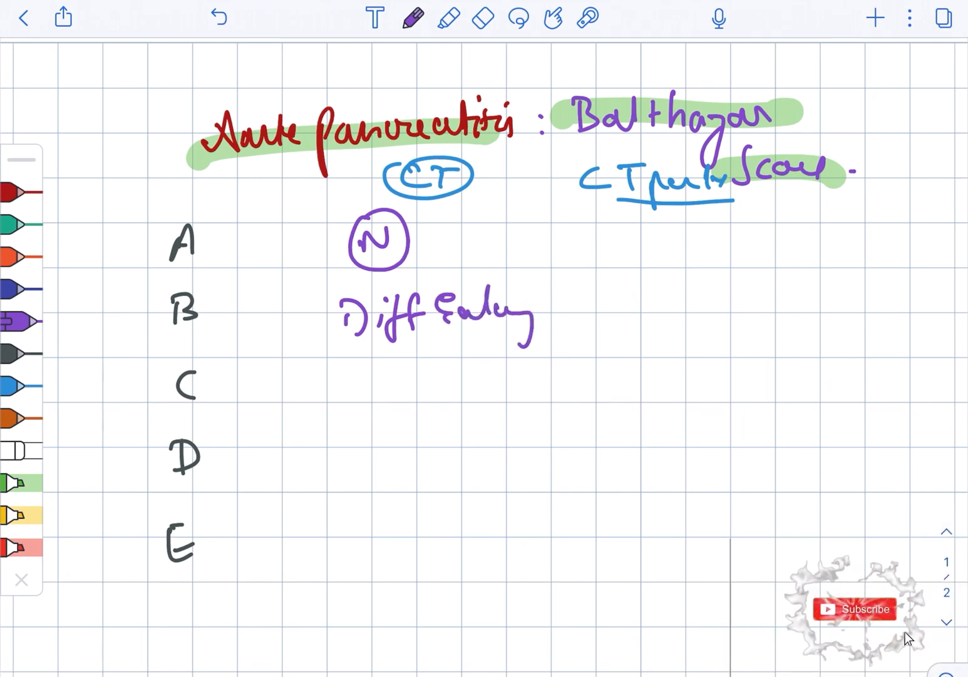
- Write grade C as pancreatic abnormality/peripancreatic inflammation, then 'Fluid →' beside D and E
{"action": "left_click", "coordinate": [855, 609]}
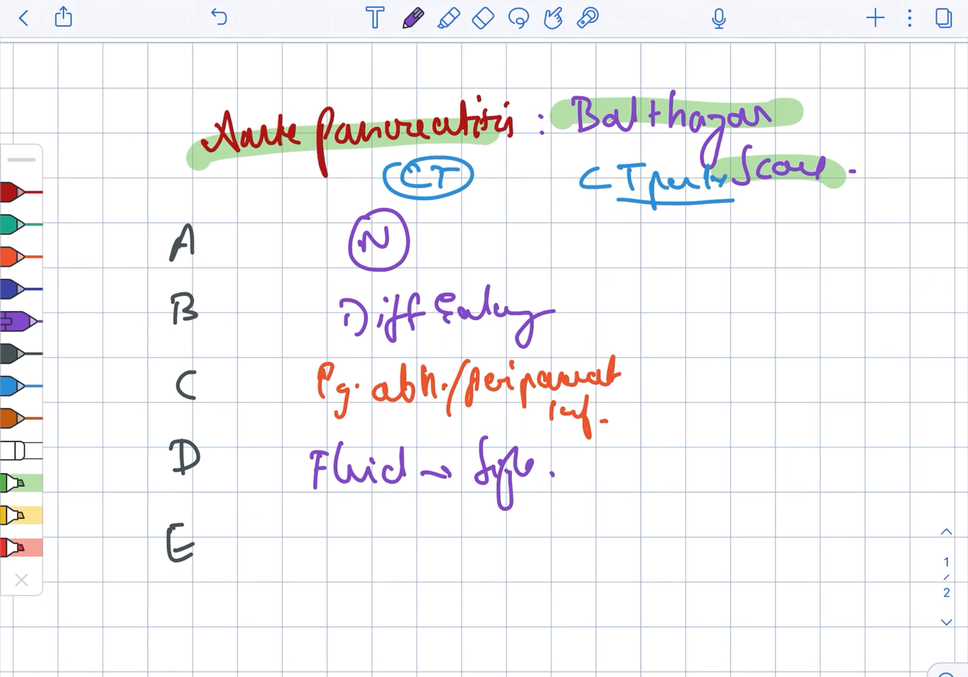
{"action": "type", "text": "Fluid →"}
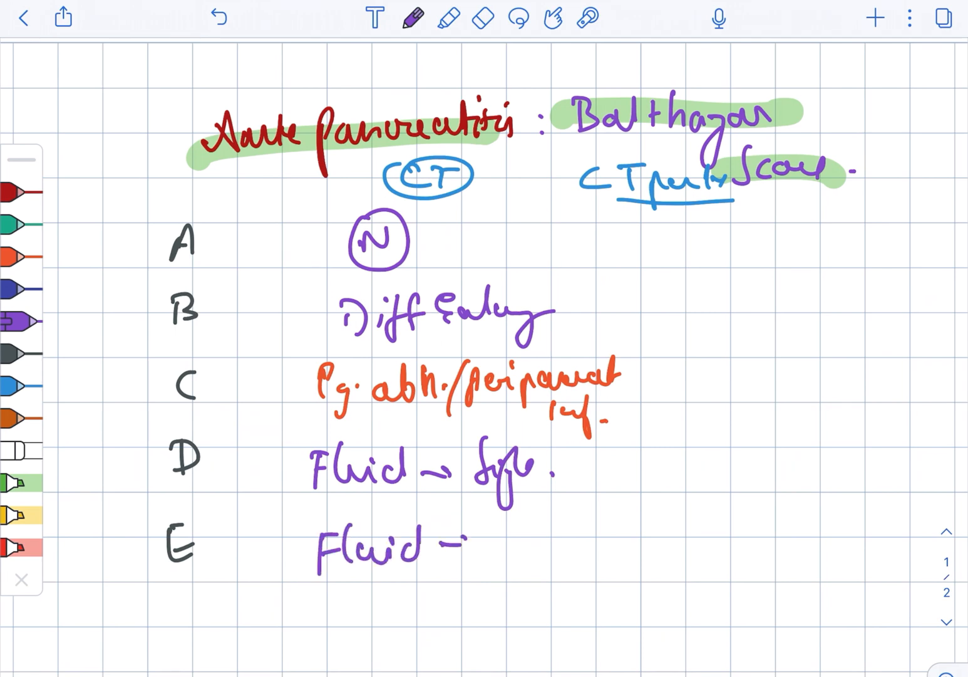